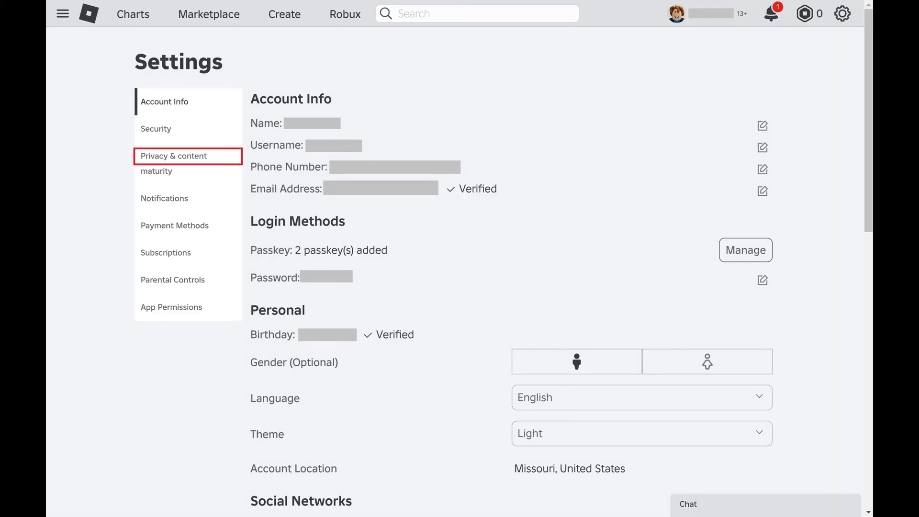
Switch the Roblox Settings page to the Privacy & content maturity section
{"action": "left_click", "coordinate": [174, 155]}
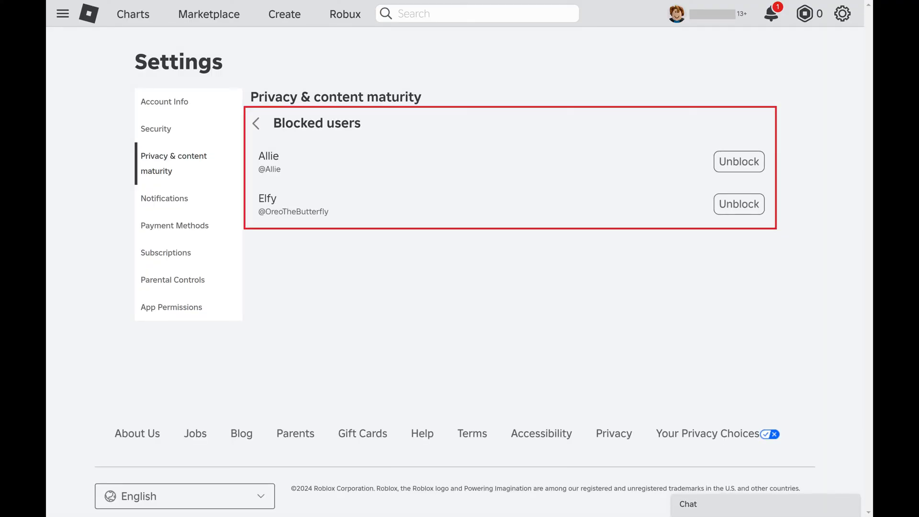